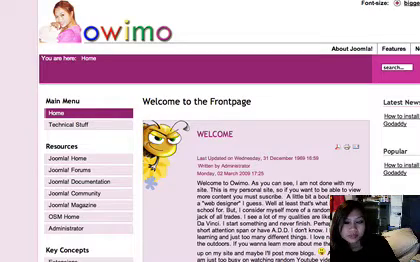
Enter the Joomla administrator back end and reach the Control Panel
scroll(down, 3)
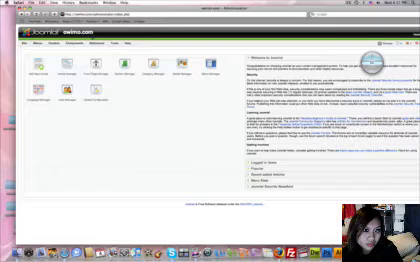
click(112, 44)
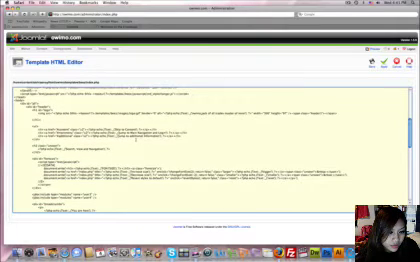
Scroll down the Template HTML Editor through the default template's source toward the logo code
scroll(down, 3)
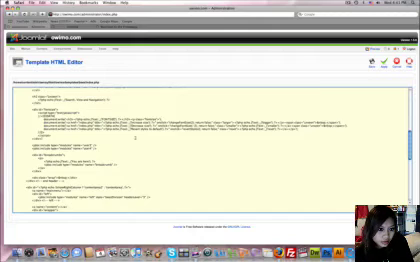
scroll(down, 3)
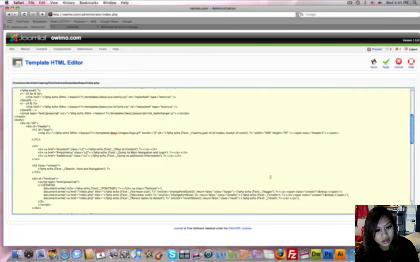
scroll(down, 3)
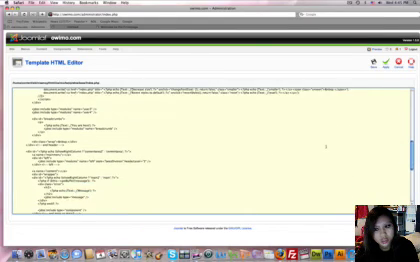